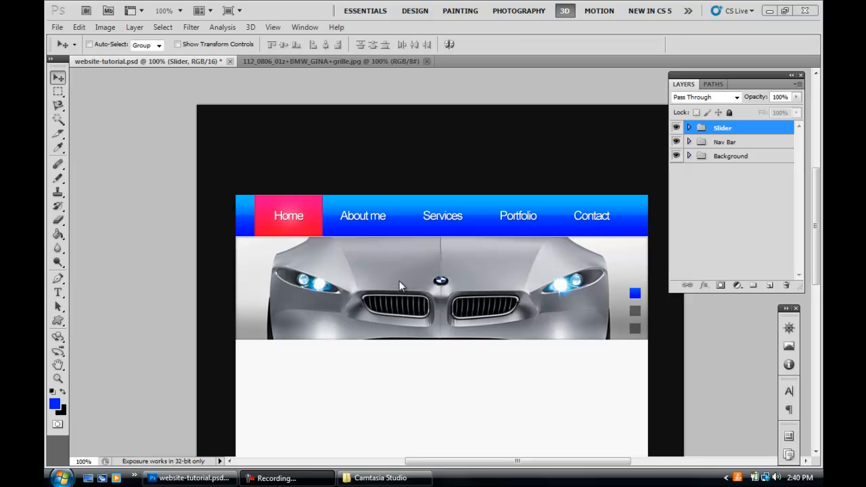
mouse_move(394, 275)
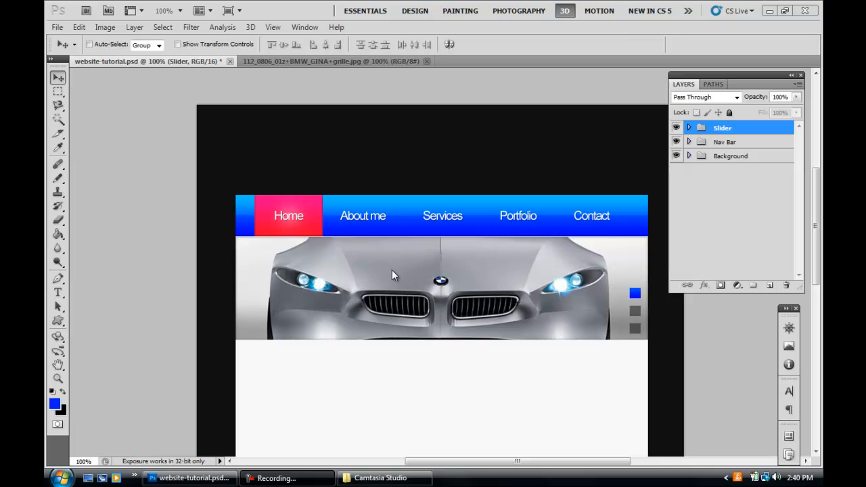
mouse_move(46, 144)
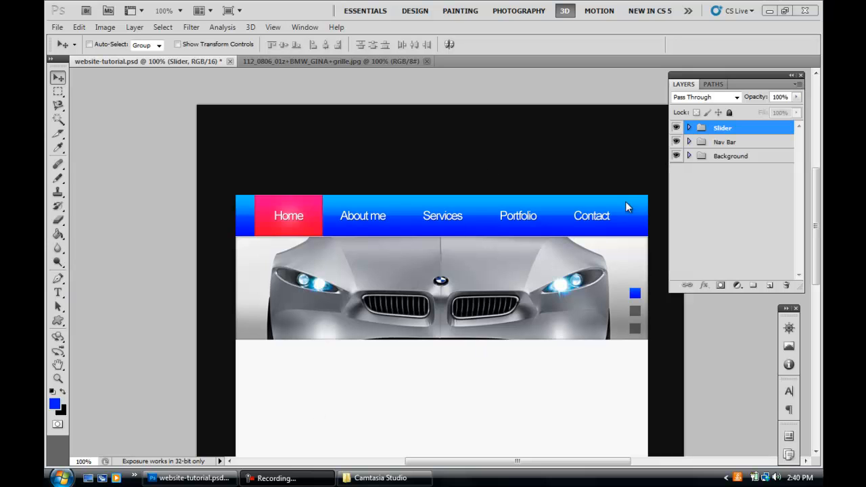
mouse_move(368, 225)
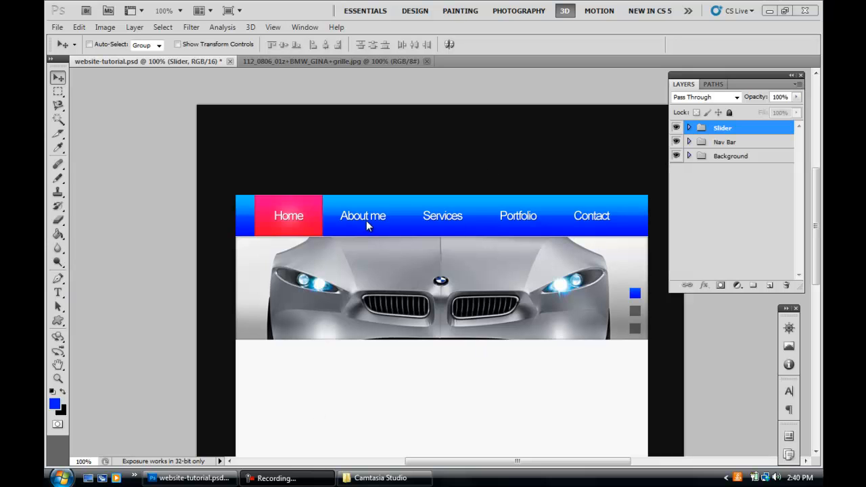
mouse_move(374, 249)
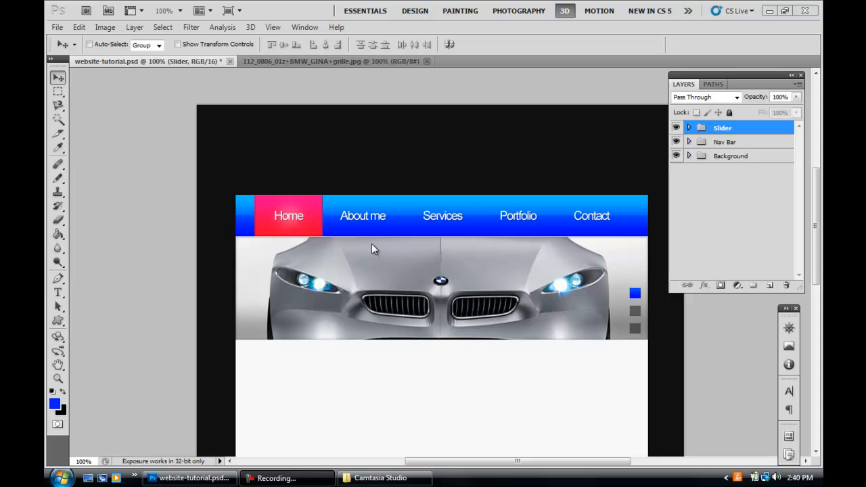
mouse_move(64, 298)
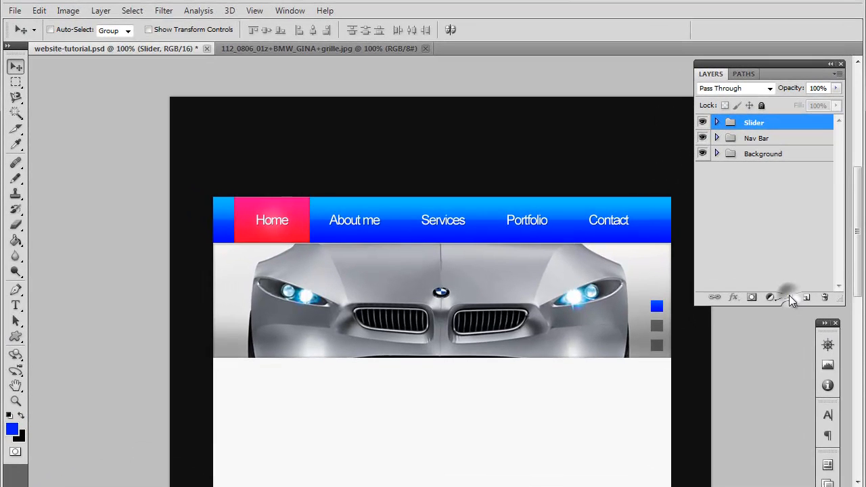
- Create a new layer group named Logo and start a text layer inside it
click(807, 297)
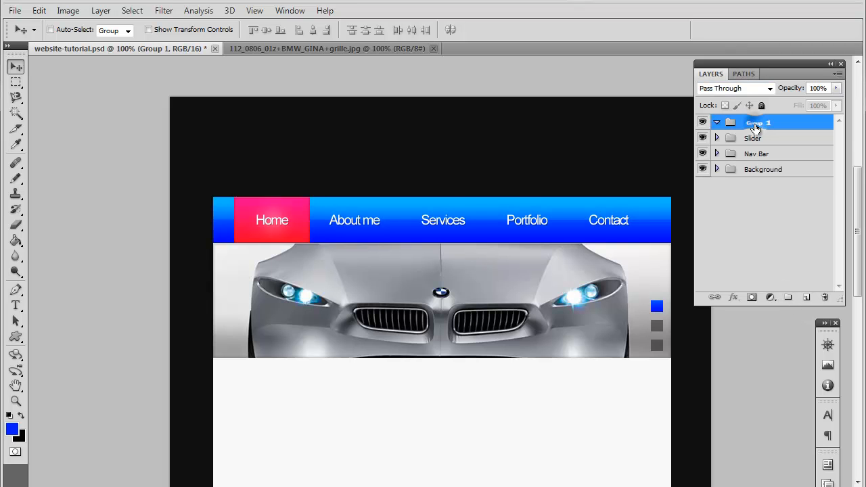
double_click(758, 122)
text(Logo)
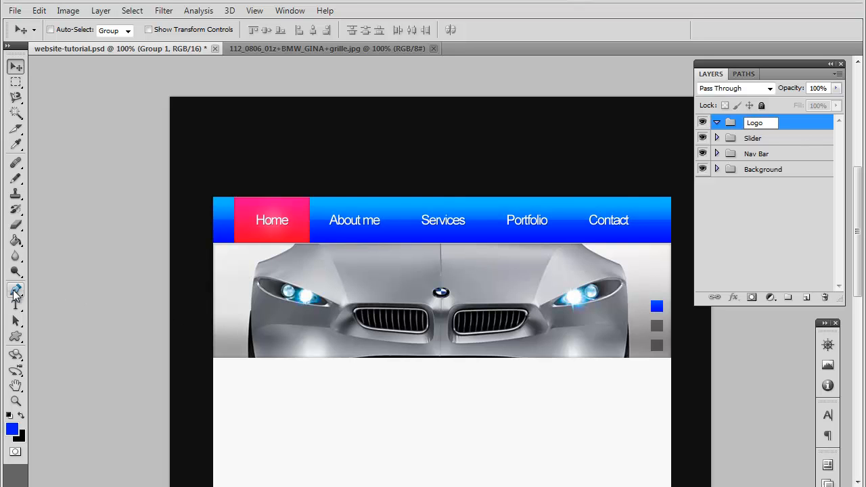
click(16, 305)
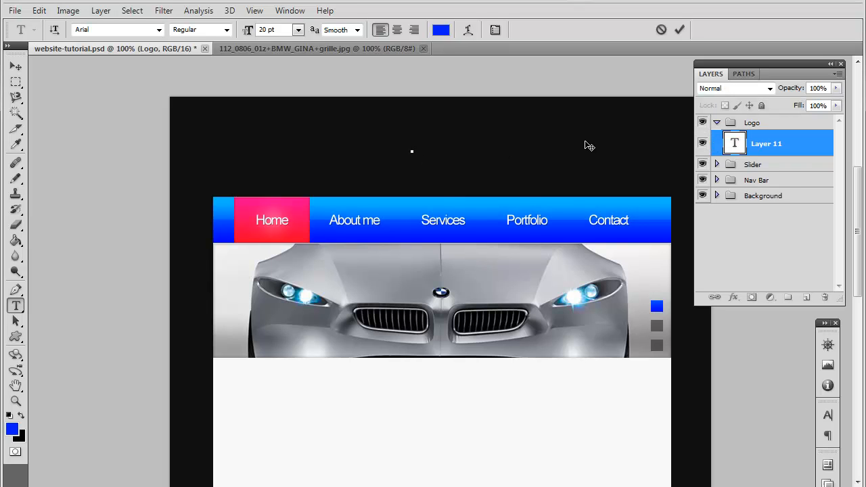
- Type 'PORTFOLIO' and move it above the left end of the navigation bar
text(P)
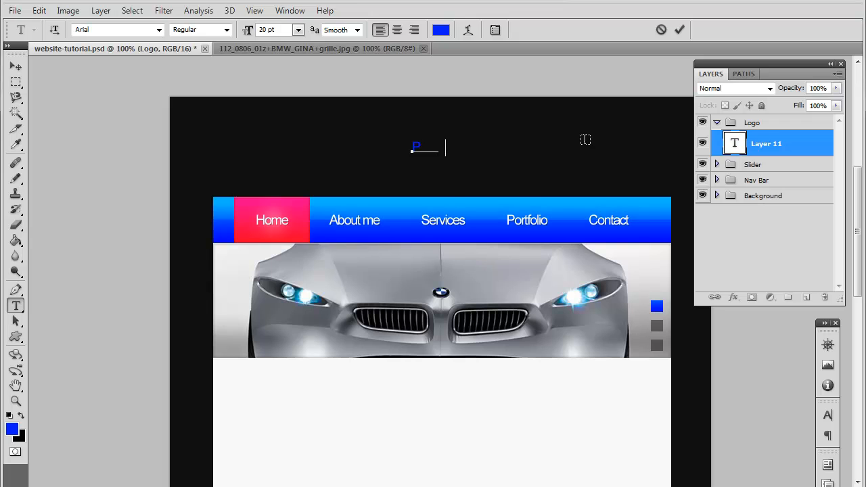
text(PORTFOLIO)
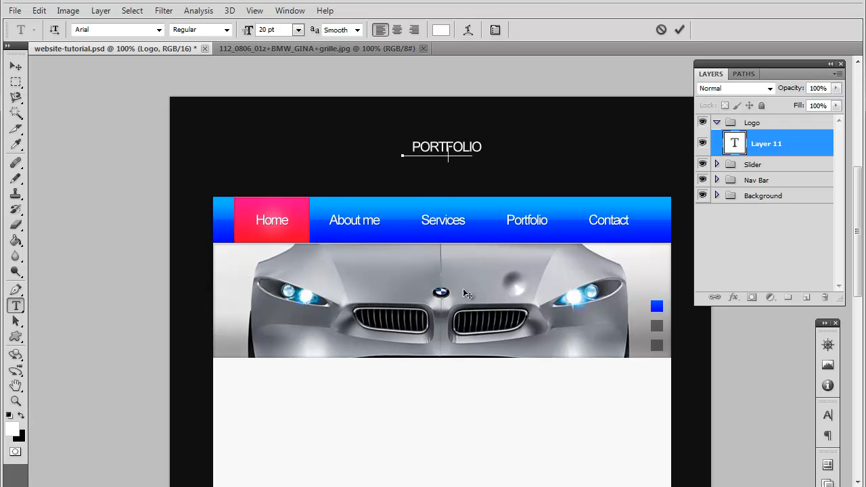
drag(446, 152, 252, 169)
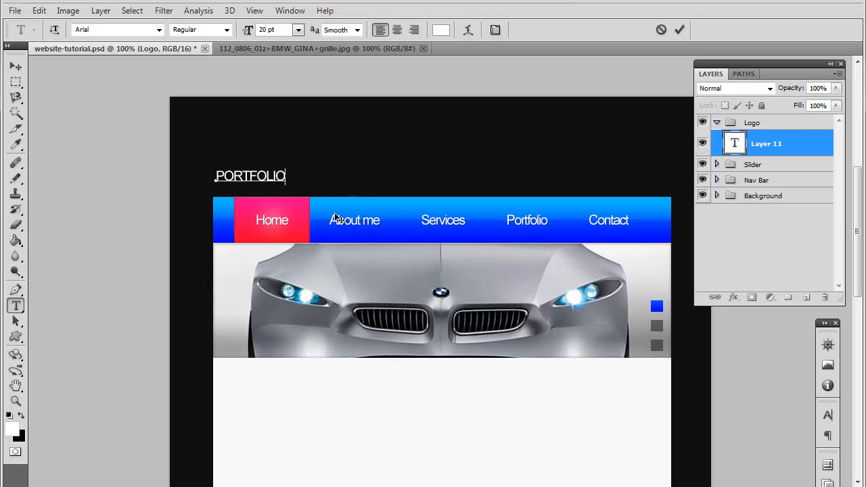
- Set the logo text size to 30 pt
click(298, 29)
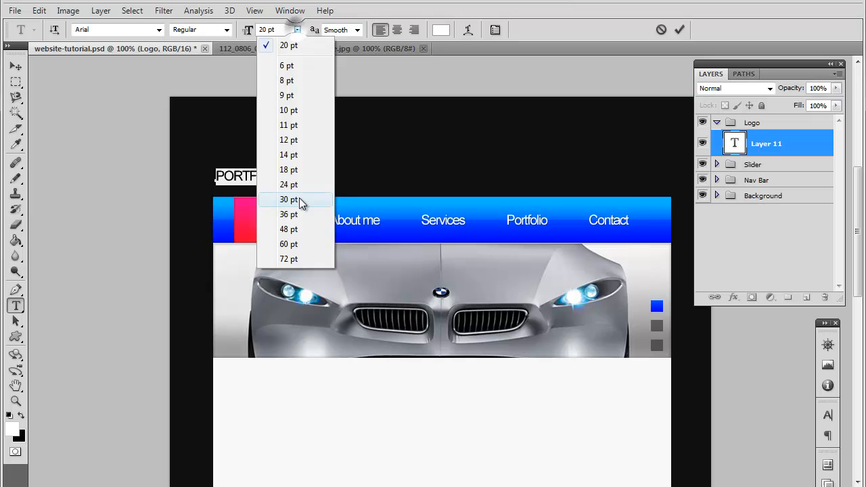
click(289, 215)
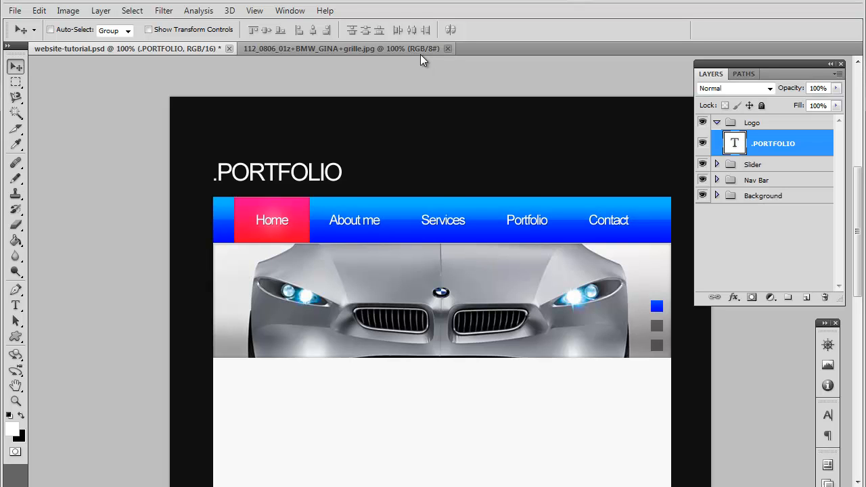
mouse_move(597, 173)
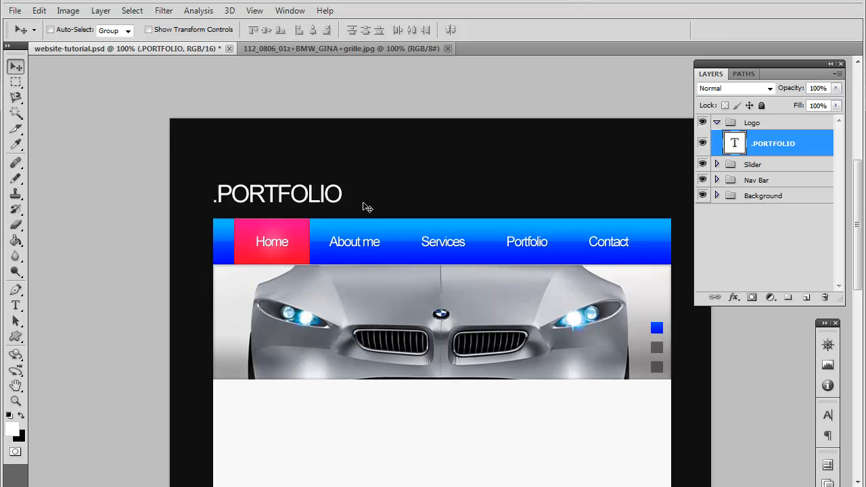
scroll(down, 3)
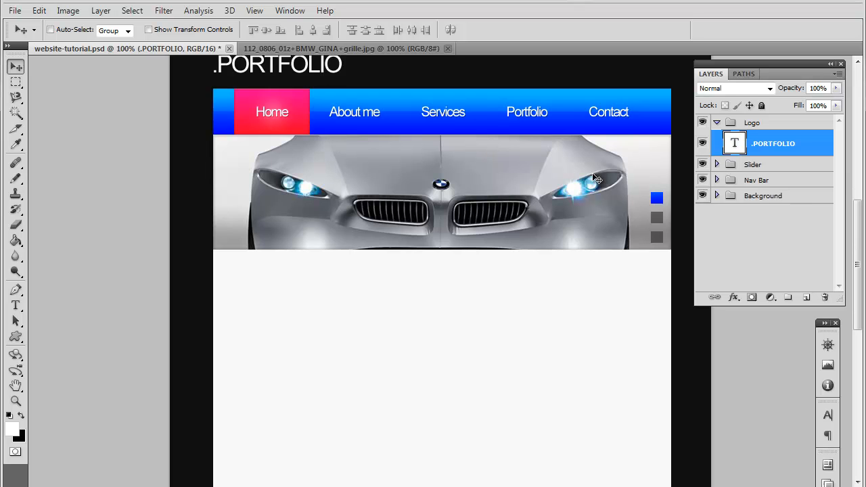
scroll(down, 3)
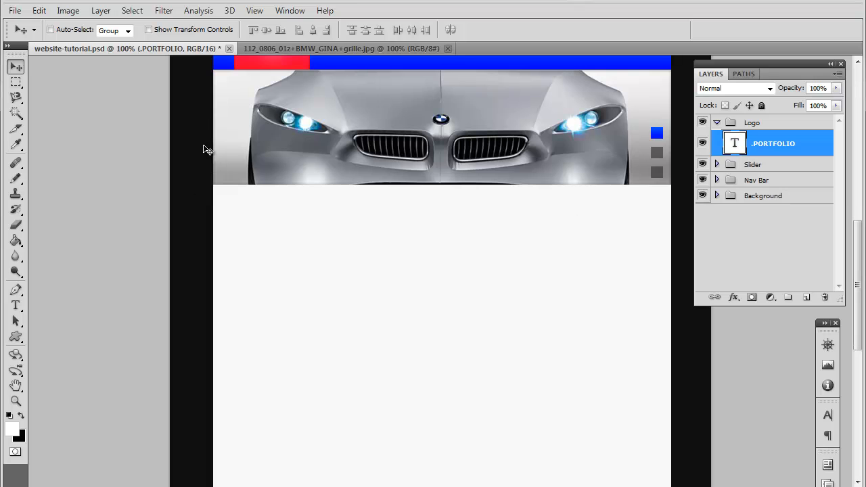
mouse_move(432, 372)
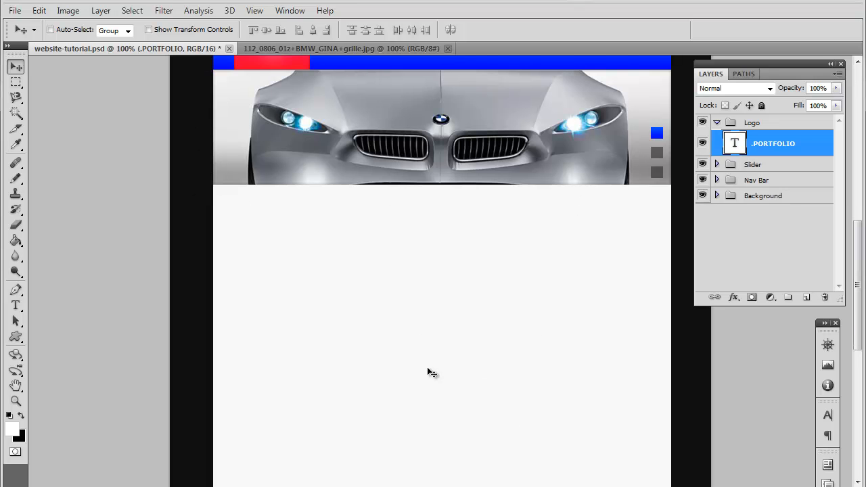